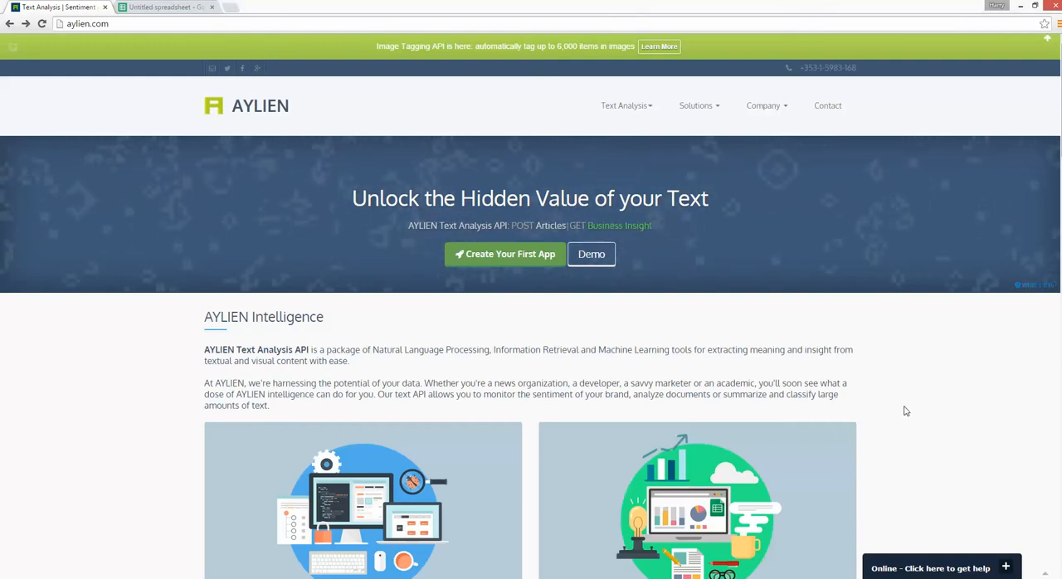
Scroll the AYLIEN homepage down to the Text Analysis for Google Sheets card
scroll("down", 3)
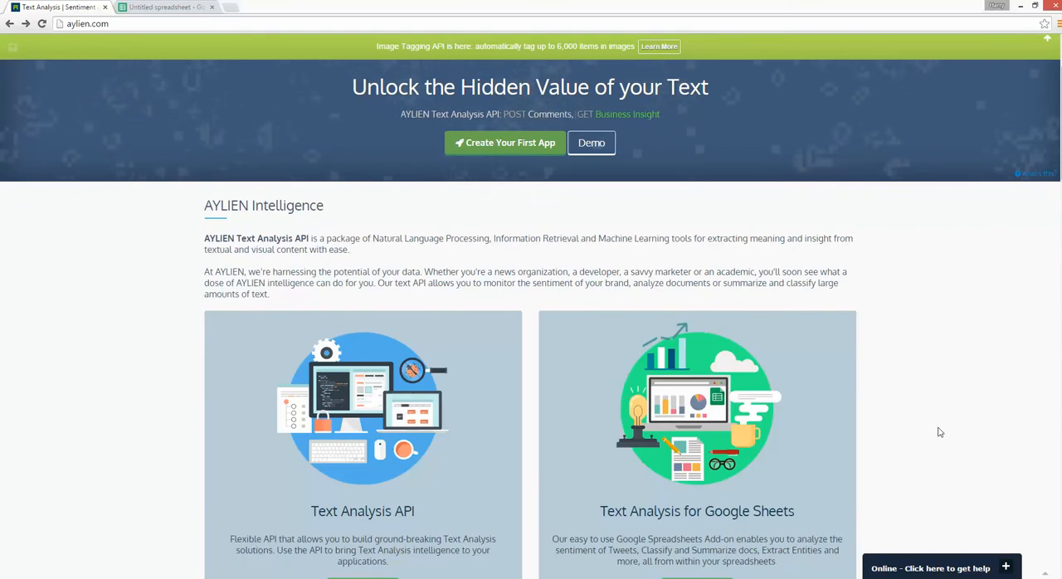
scroll("down", 3)
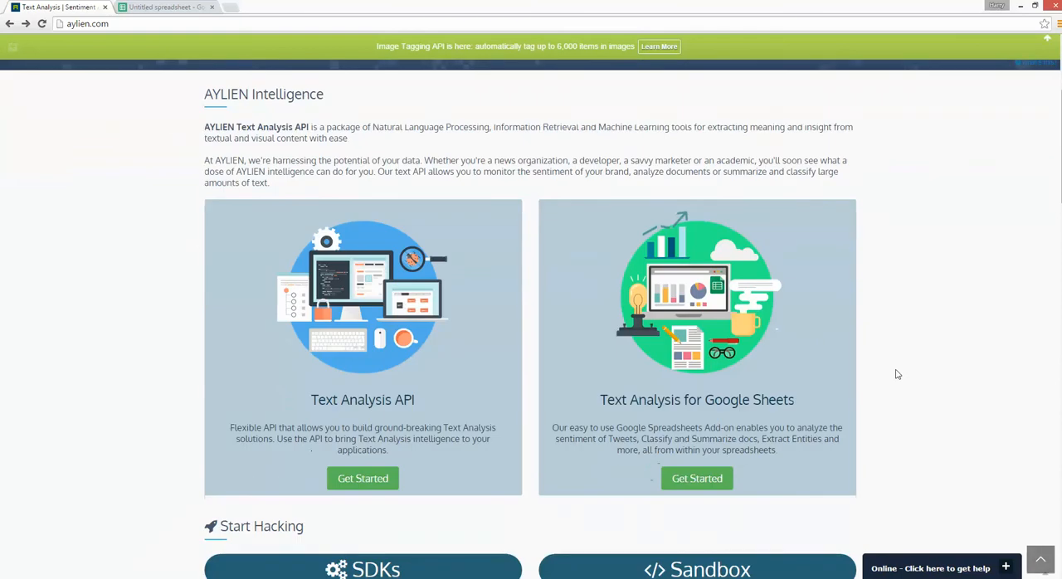
mouse_move(878, 470)
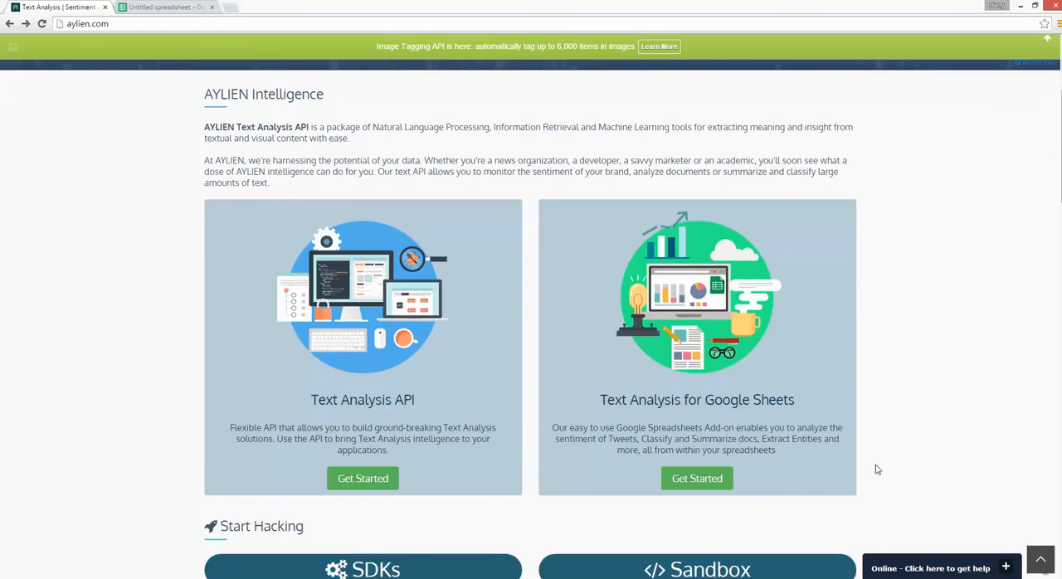
mouse_move(141, 82)
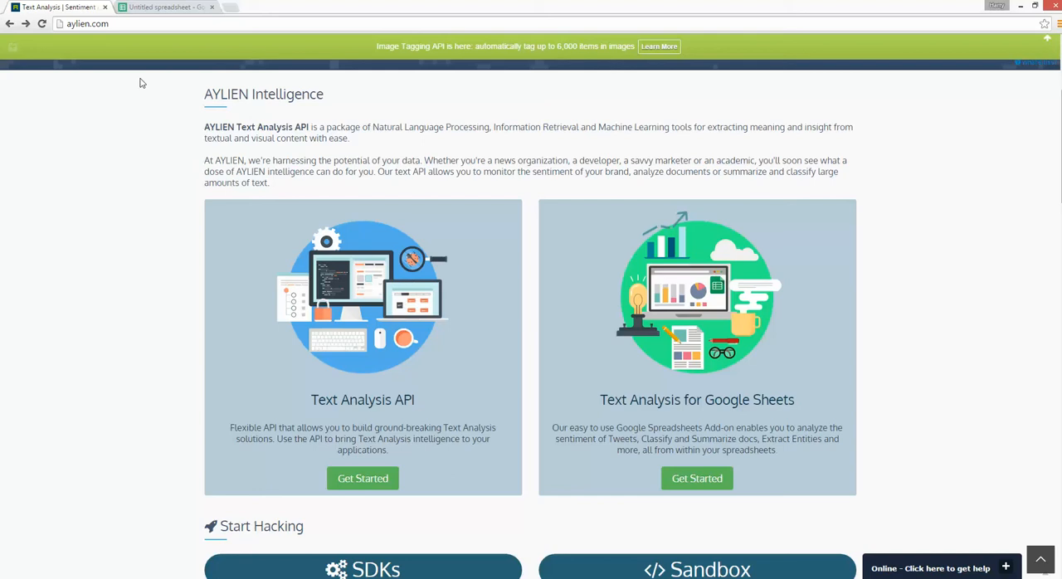
mouse_move(653, 531)
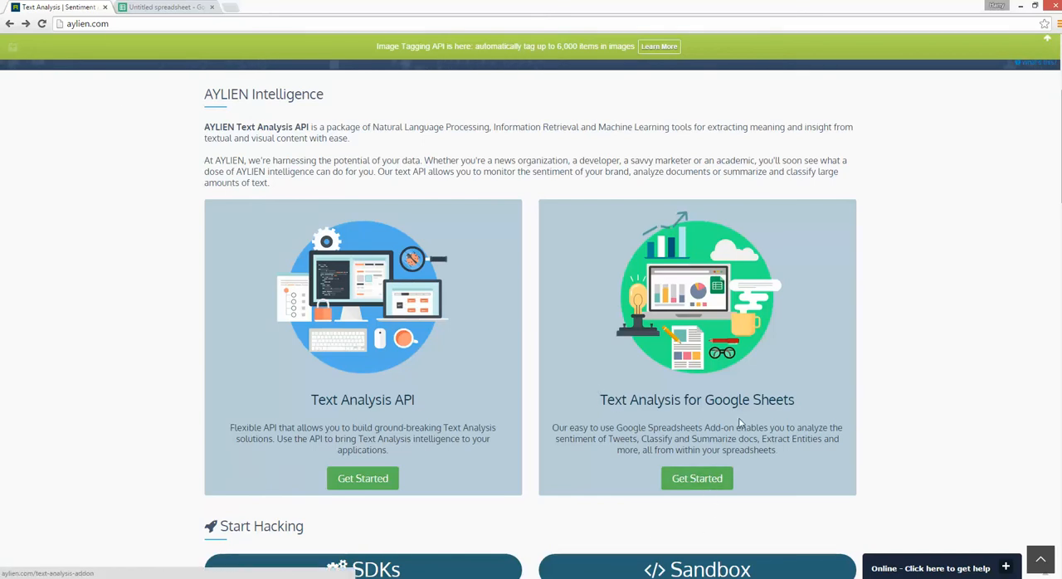
mouse_move(696, 479)
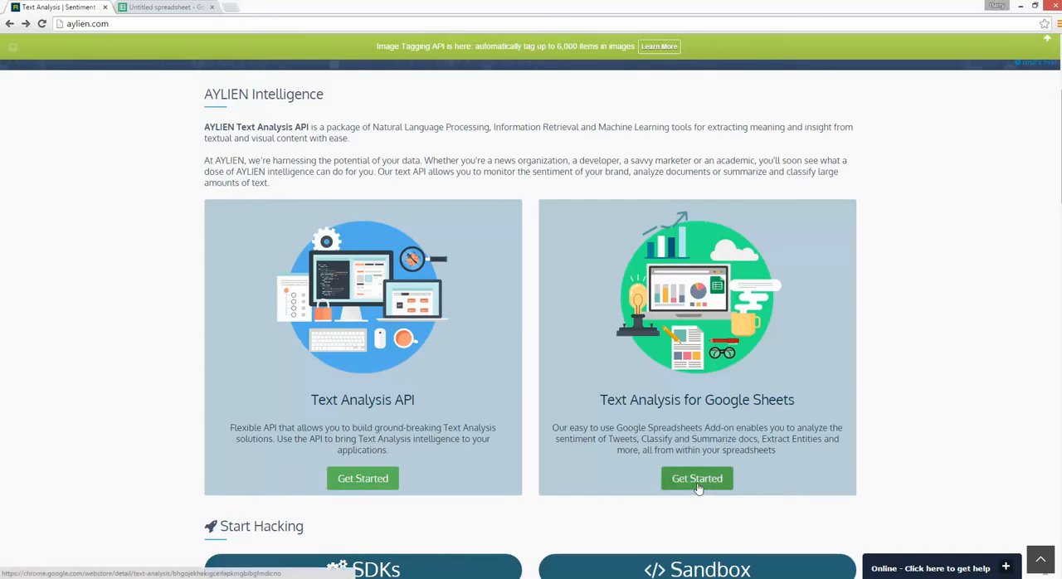
Get the Text Analysis add-on, continue past the start screen, and accept its permissions
left_click(696, 478)
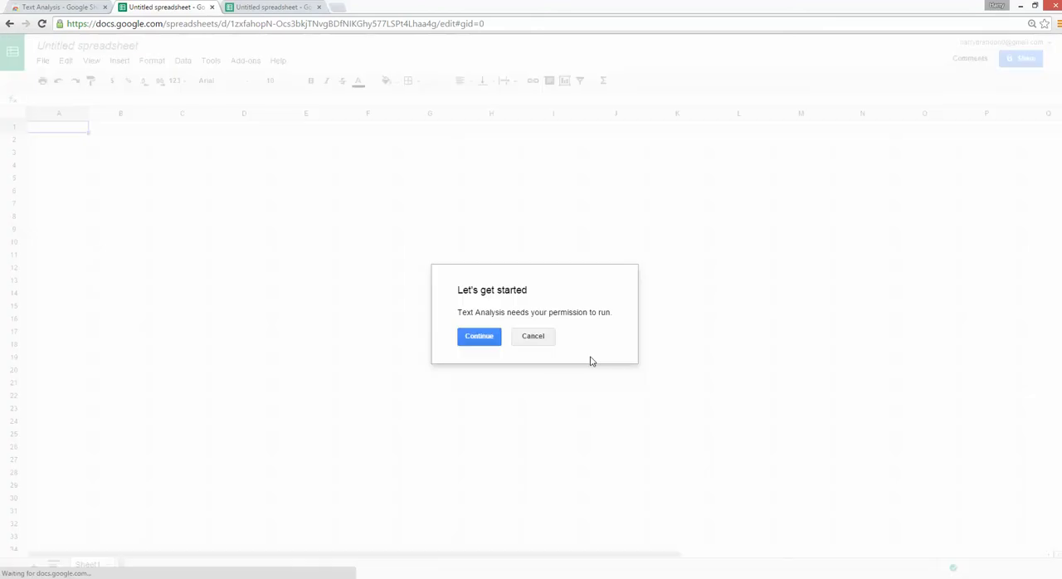
left_click(478, 336)
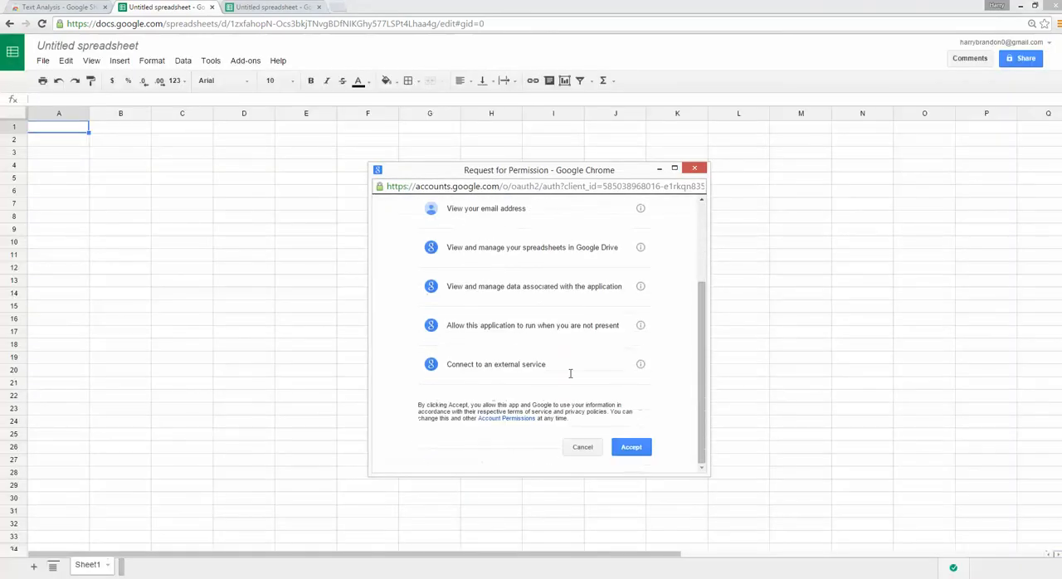
left_click(631, 447)
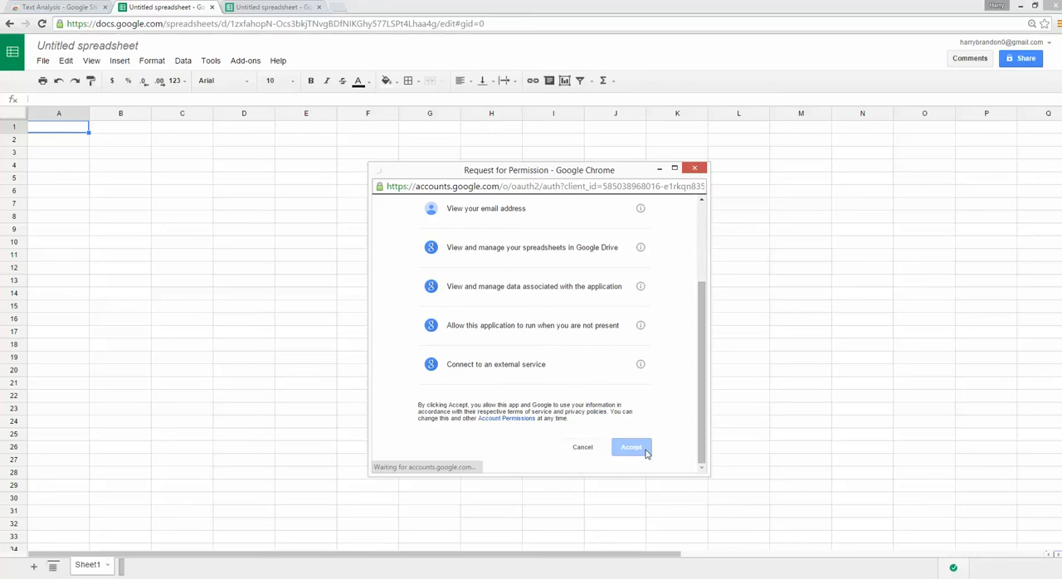
left_click(631, 447)
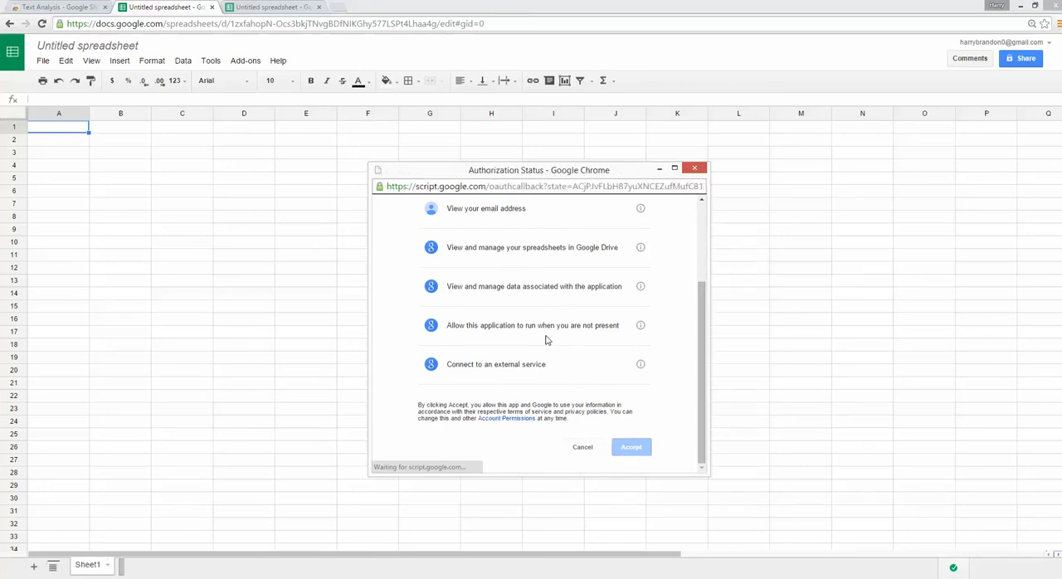
left_click(630, 446)
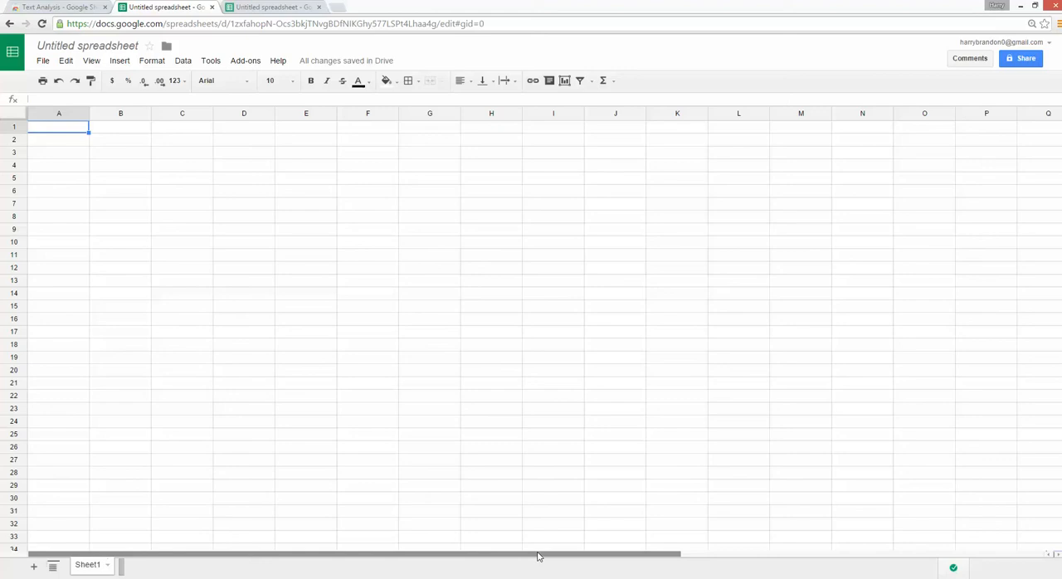
Open the Add-ons menu to reach the Text Analysis add-on
left_click(245, 59)
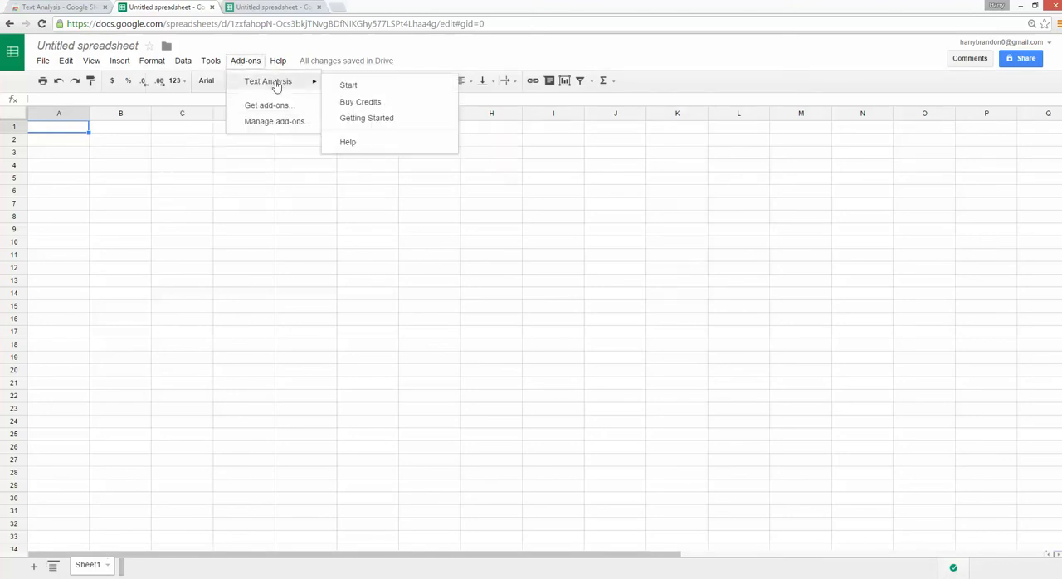
mouse_move(201, 75)
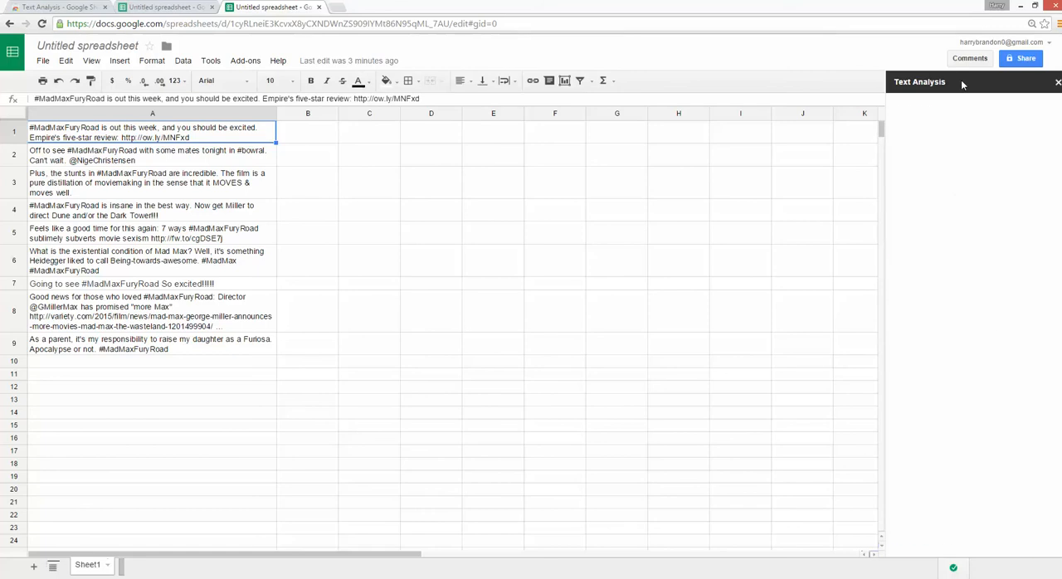
Choose Sentiment Analysis as the analysis type in the Text Analysis sidebar
left_click(974, 129)
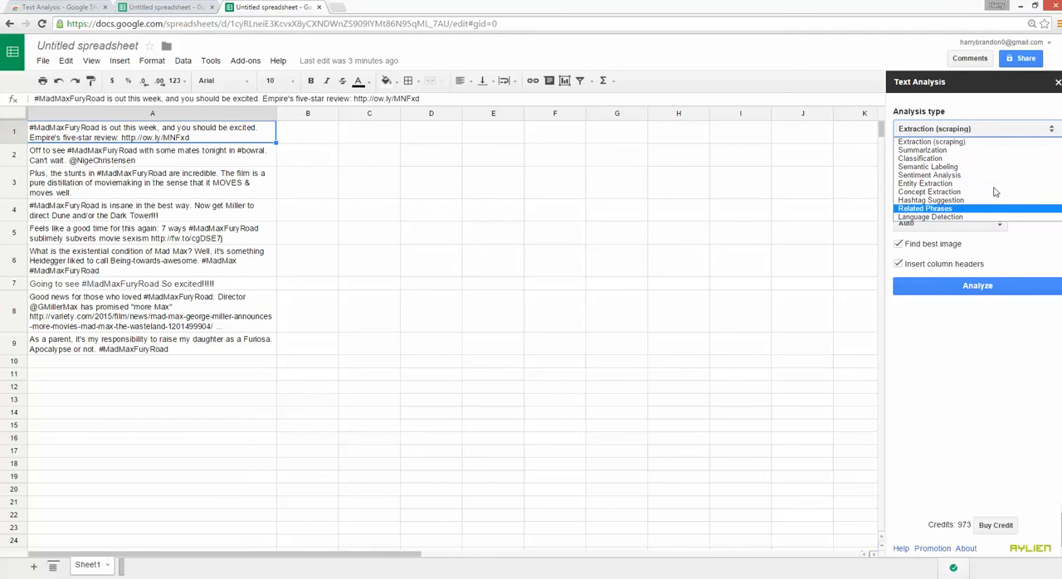
mouse_move(929, 175)
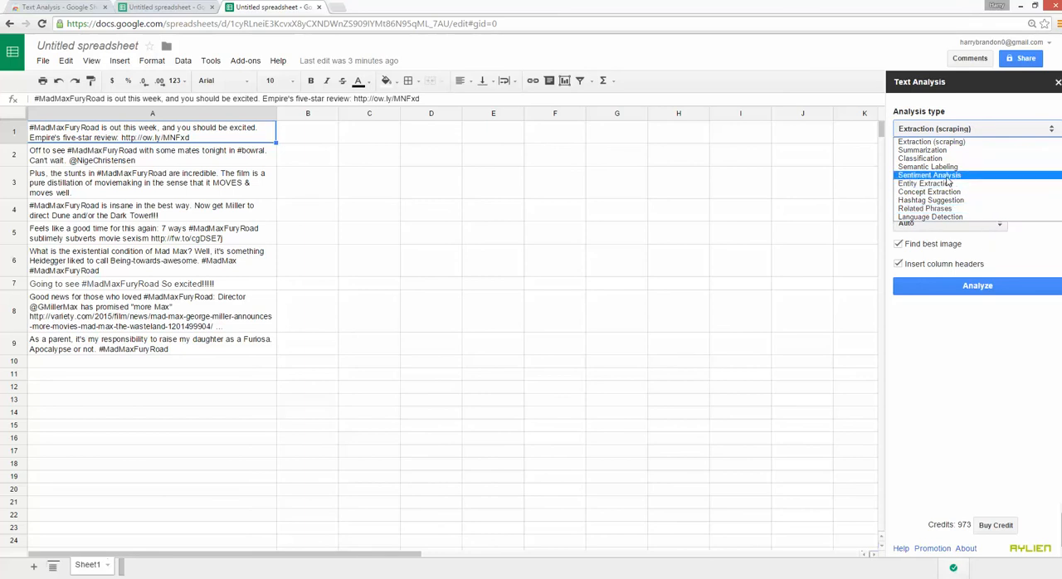
left_click(929, 175)
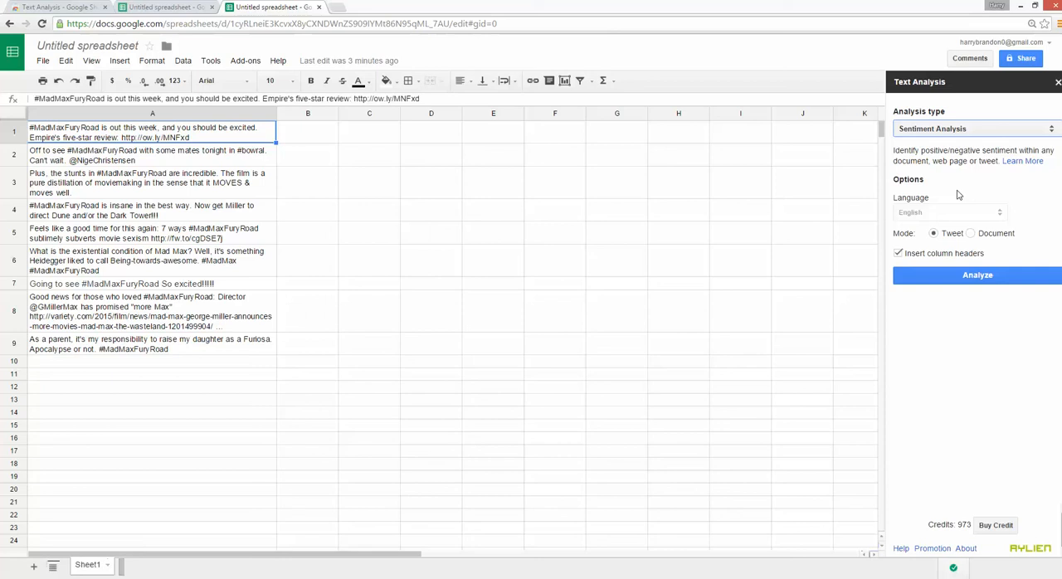
mouse_move(618, 224)
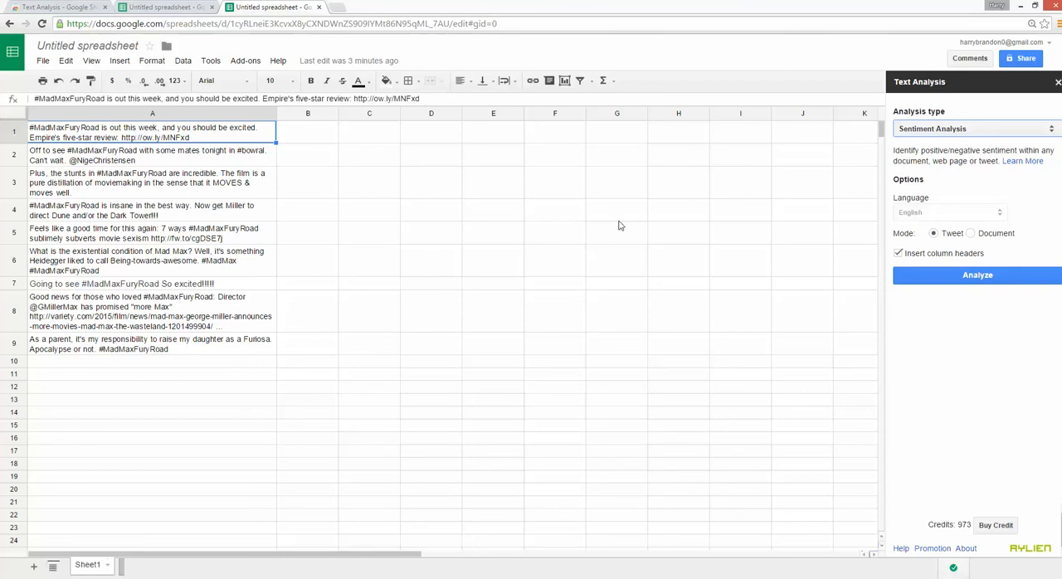
mouse_move(214, 250)
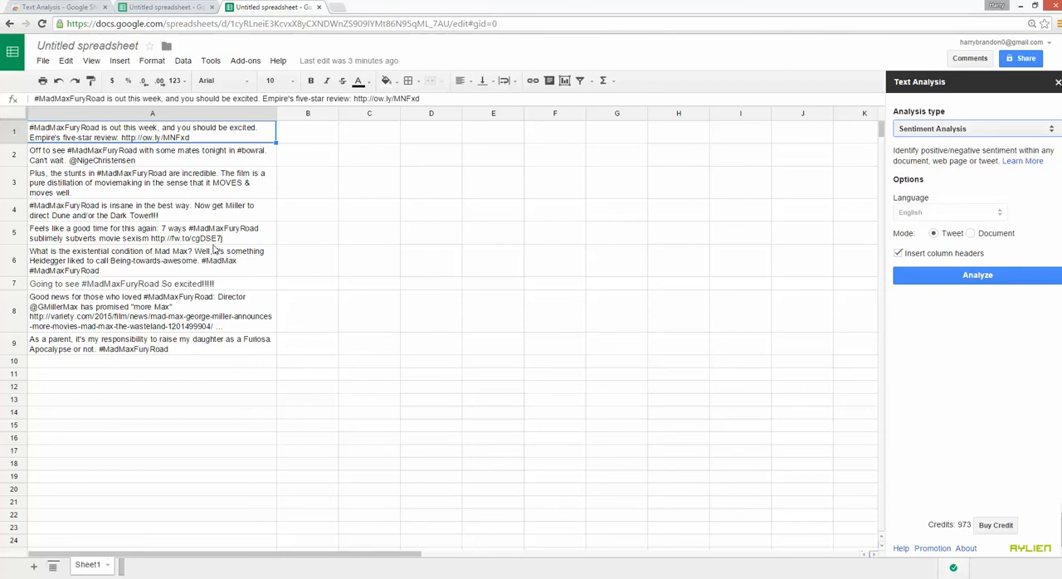
Select the nine tweets in A1:A9 and run Analyze with Sentiment Analysis
left_click_drag(151, 133, 152, 343)
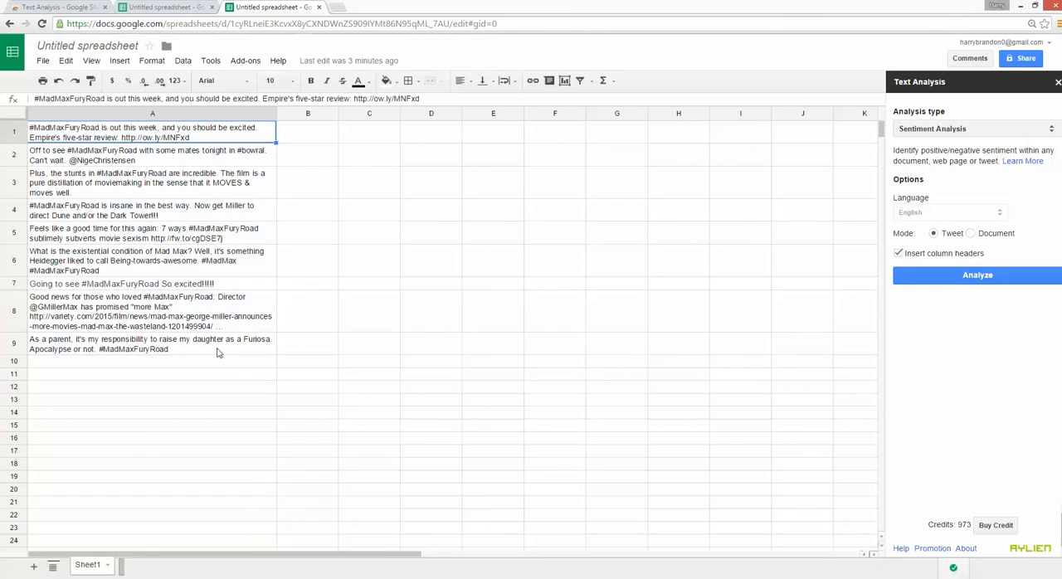
left_click_drag(152, 130, 152, 349)
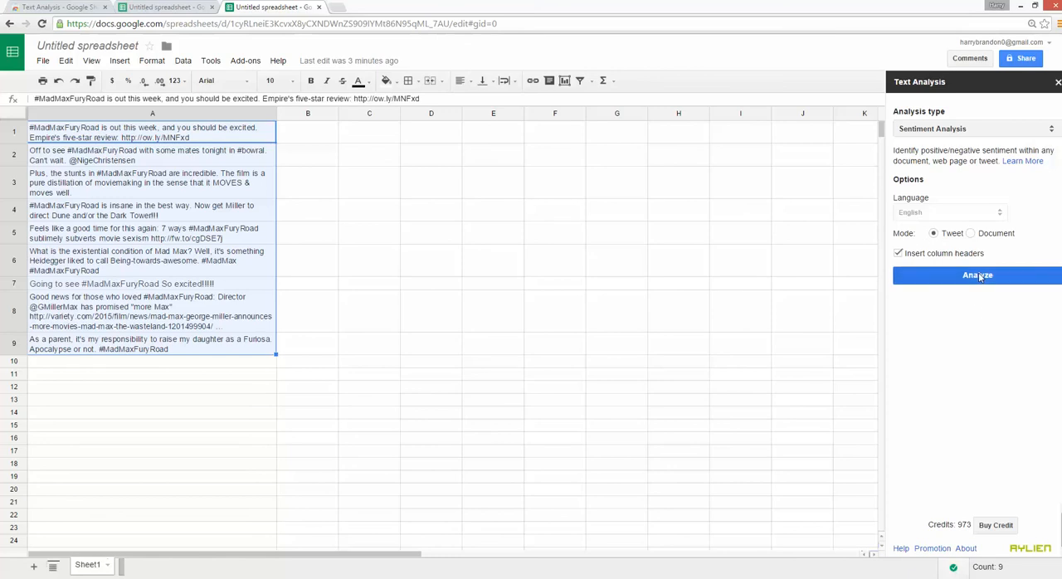
left_click(977, 274)
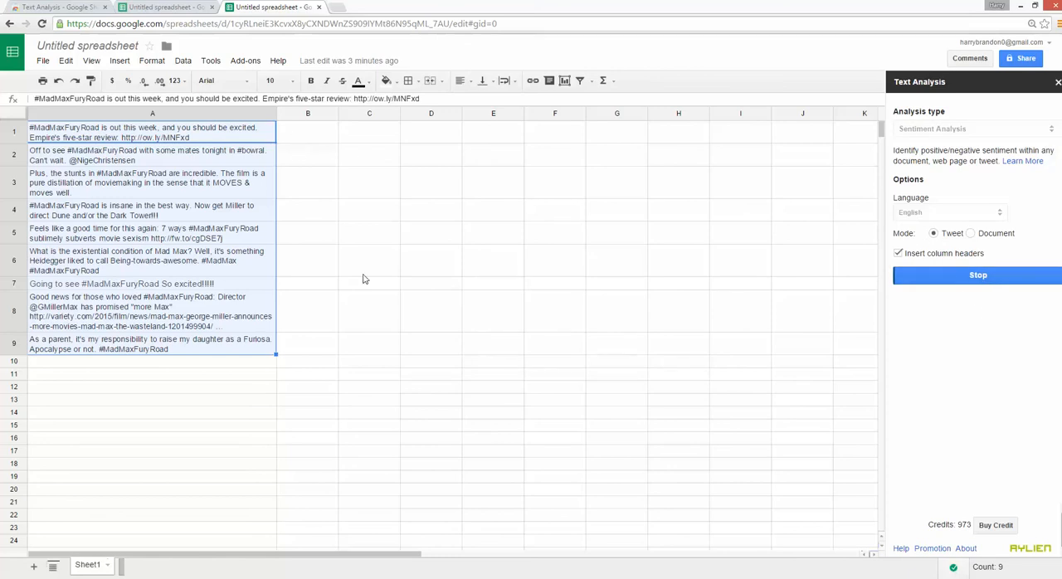
left_click(977, 274)
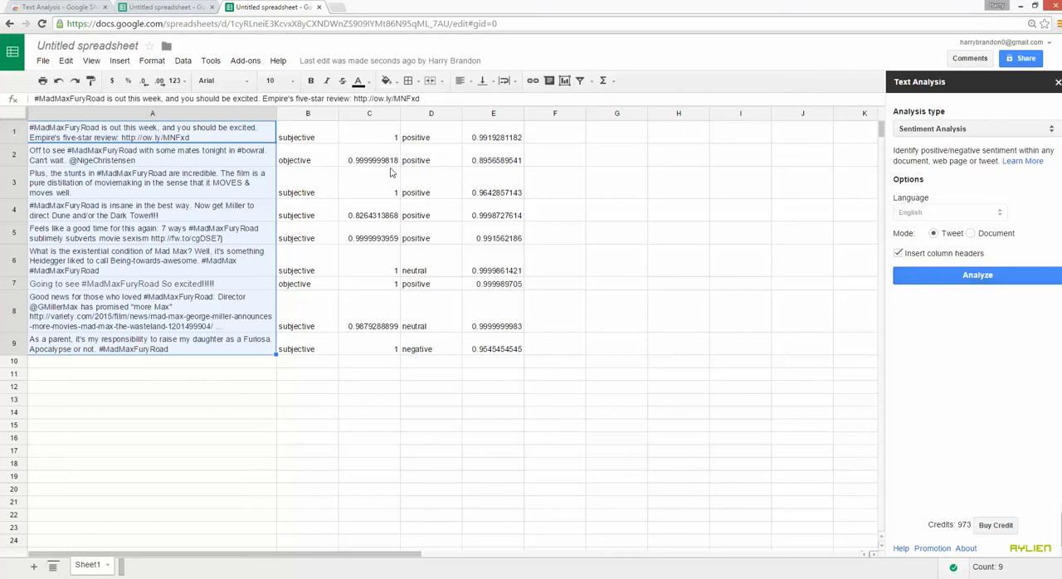
left_click(307, 137)
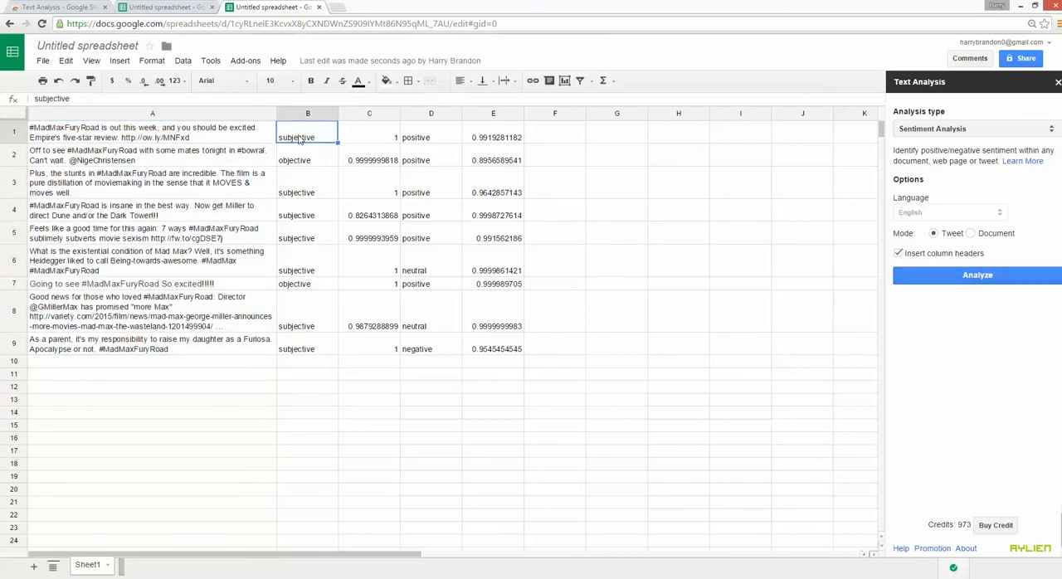
left_click(307, 160)
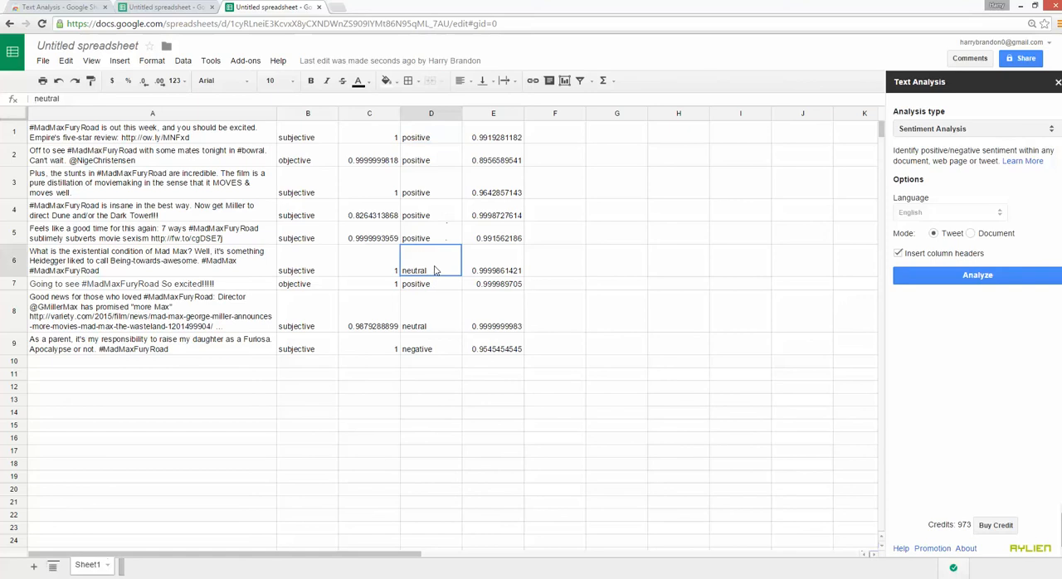
left_click(430, 348)
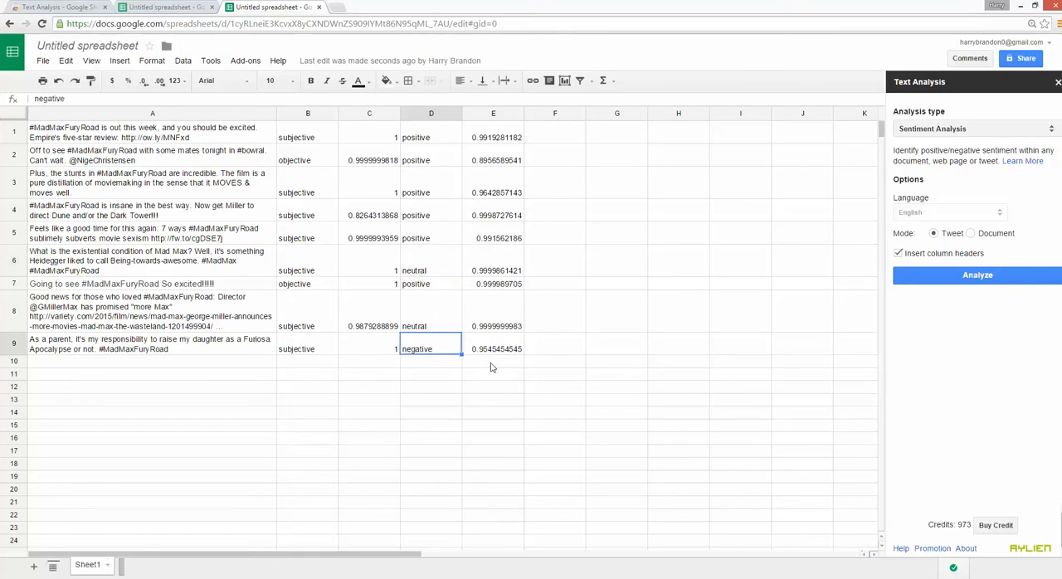
mouse_move(454, 358)
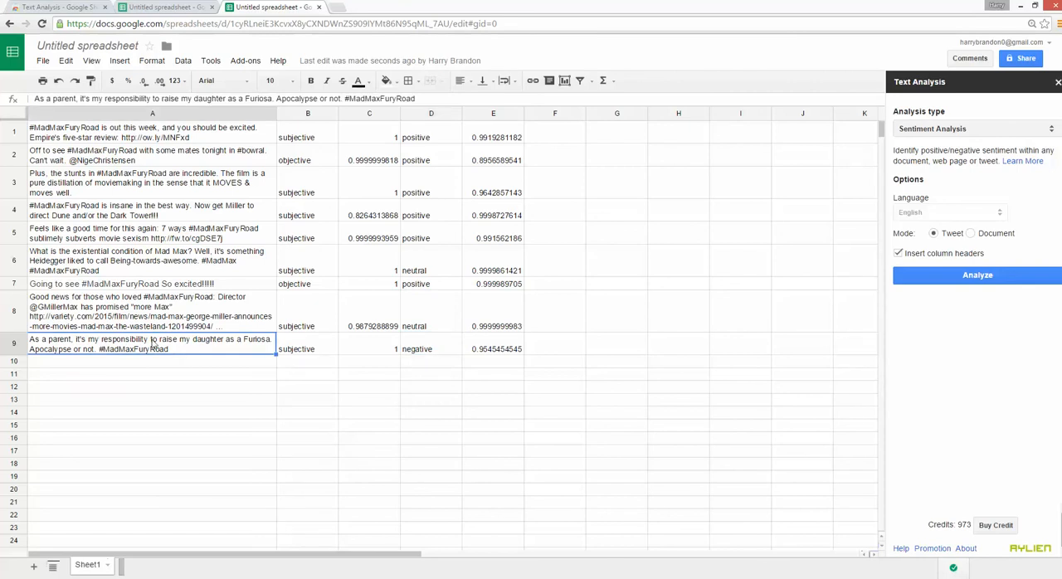
mouse_move(201, 354)
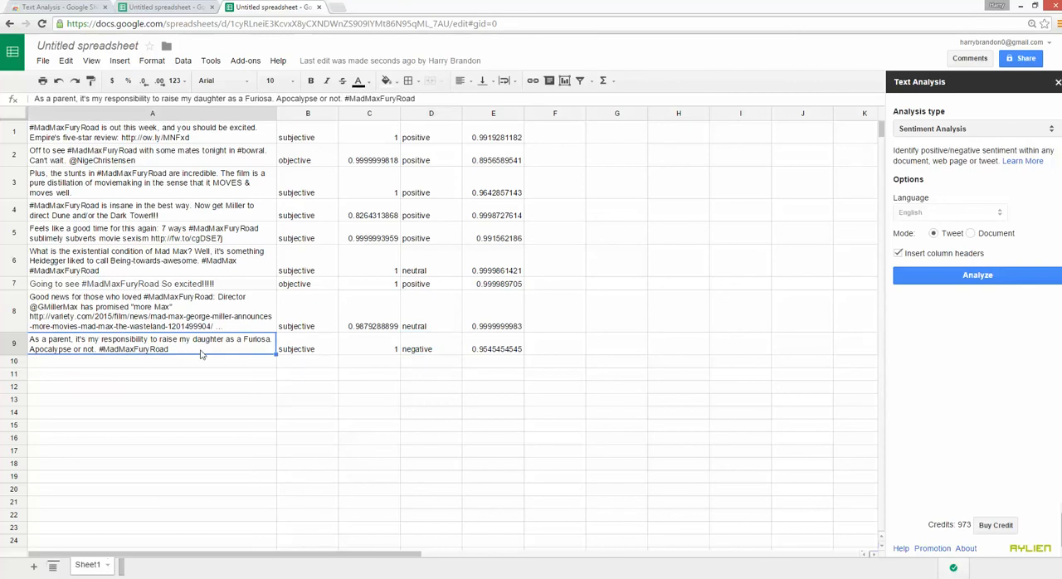
mouse_move(433, 357)
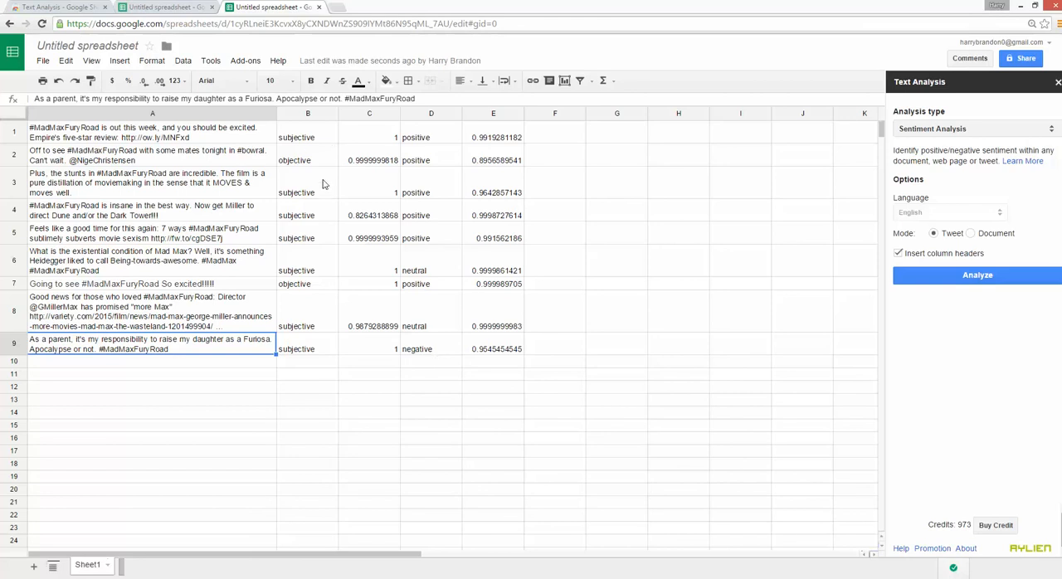
left_click(152, 131)
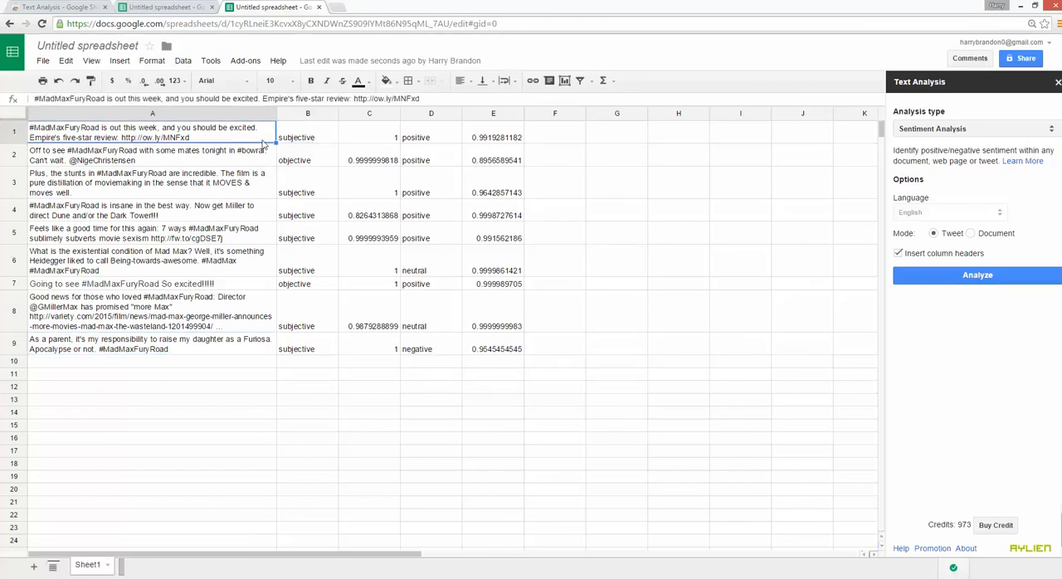
left_click(307, 137)
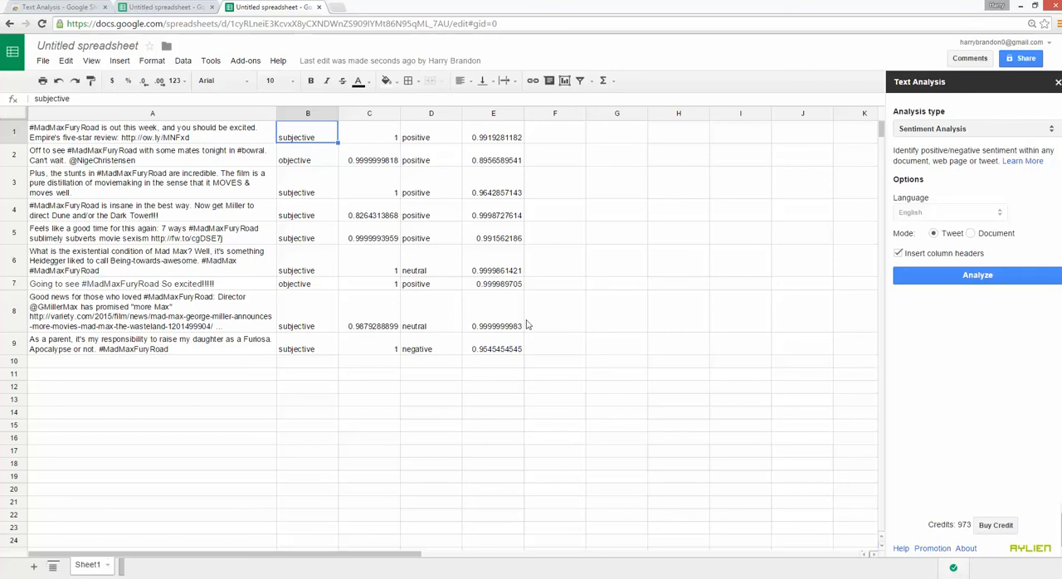
mouse_move(347, 203)
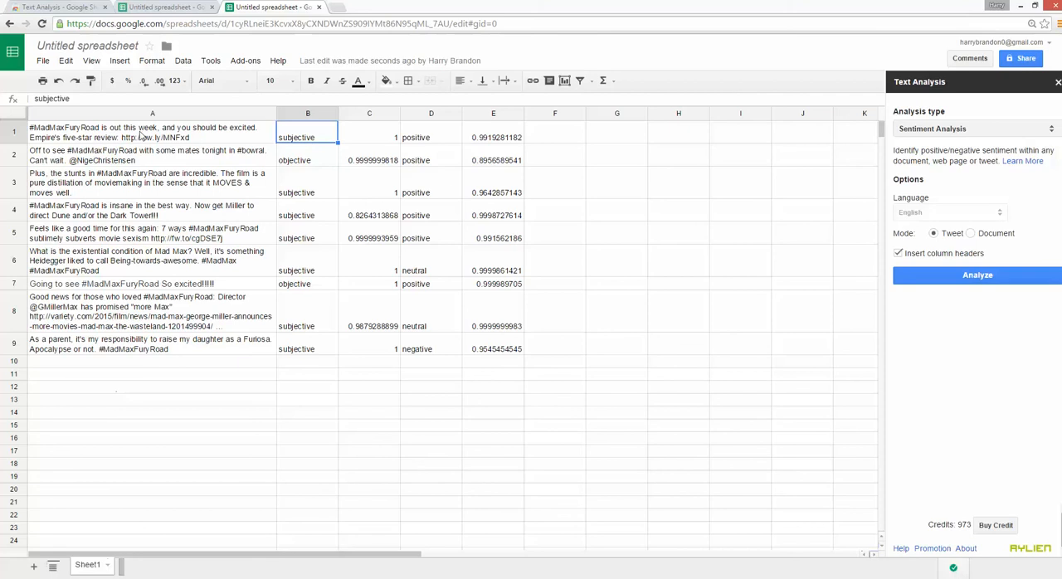
mouse_move(181, 237)
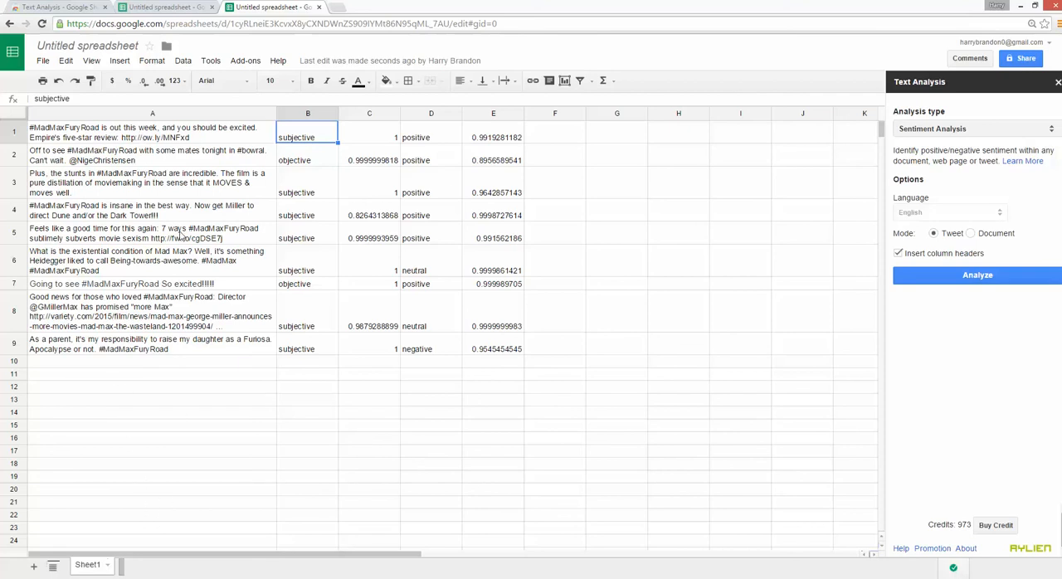
mouse_move(186, 411)
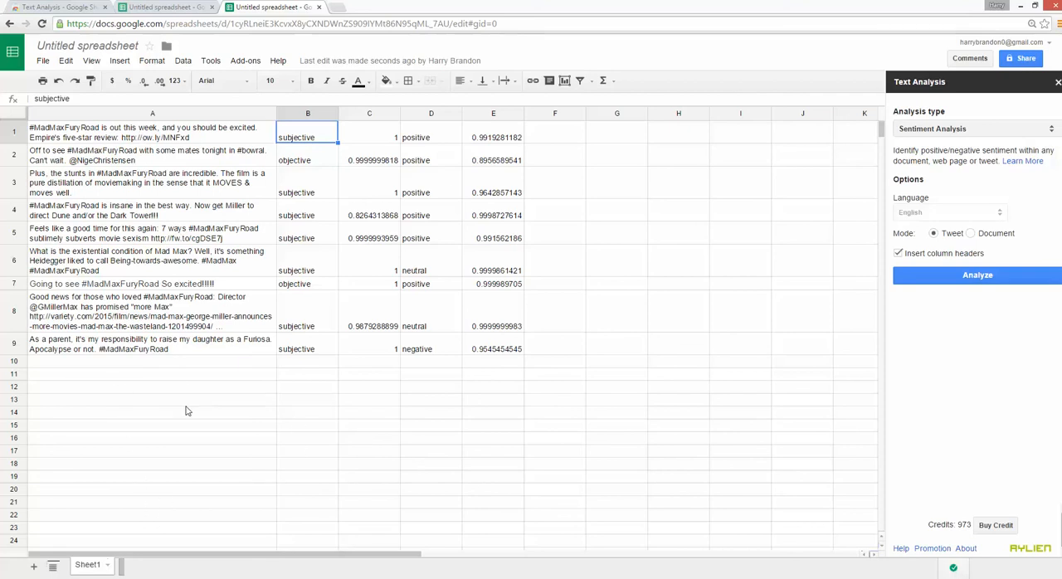
mouse_move(419, 292)
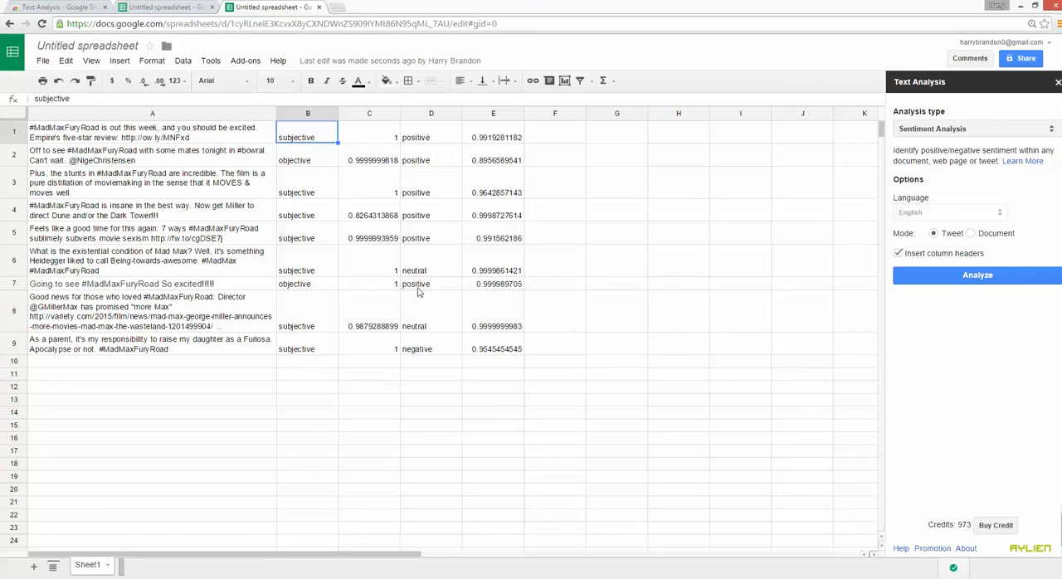
mouse_move(288, 206)
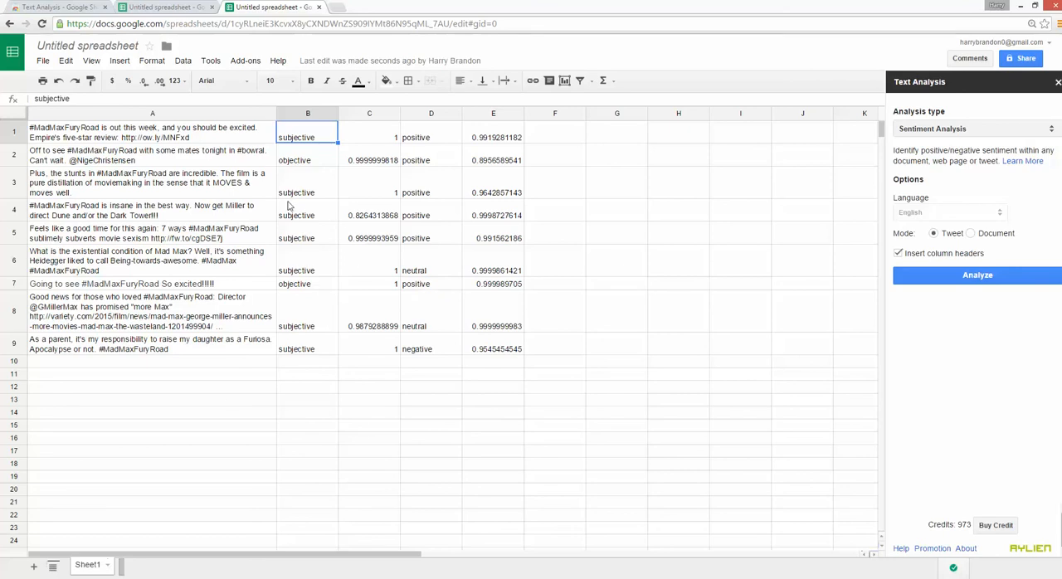
mouse_move(854, 313)
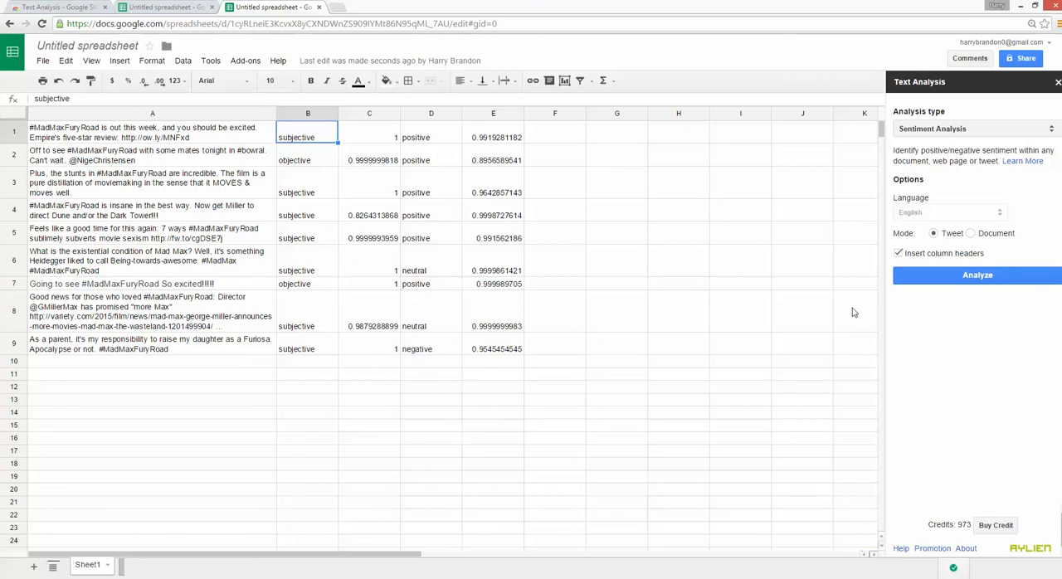
mouse_move(925, 412)
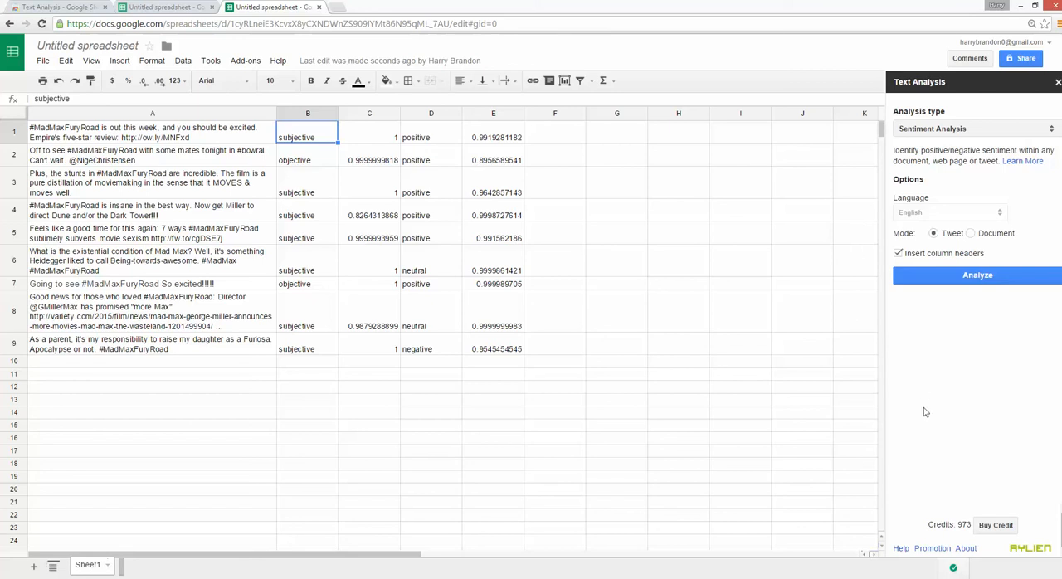